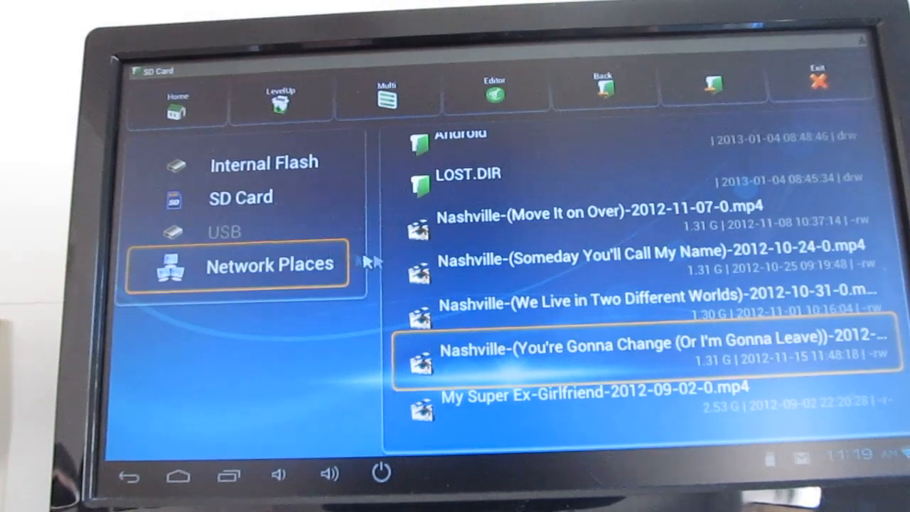
Step: View the shares on SMB host 192.168.1.101, then exit File Manager to home
{"action": "left_click", "coordinate": [270, 265]}
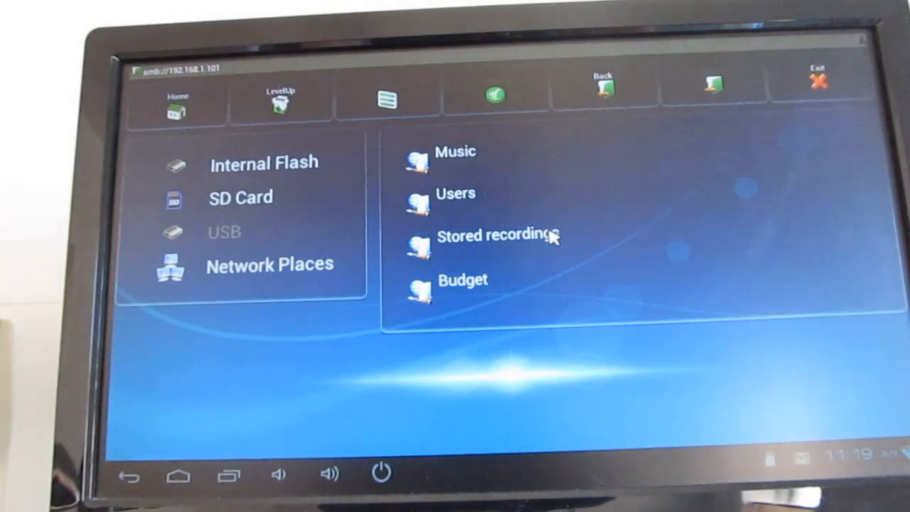
{"action": "left_click", "coordinate": [494, 235]}
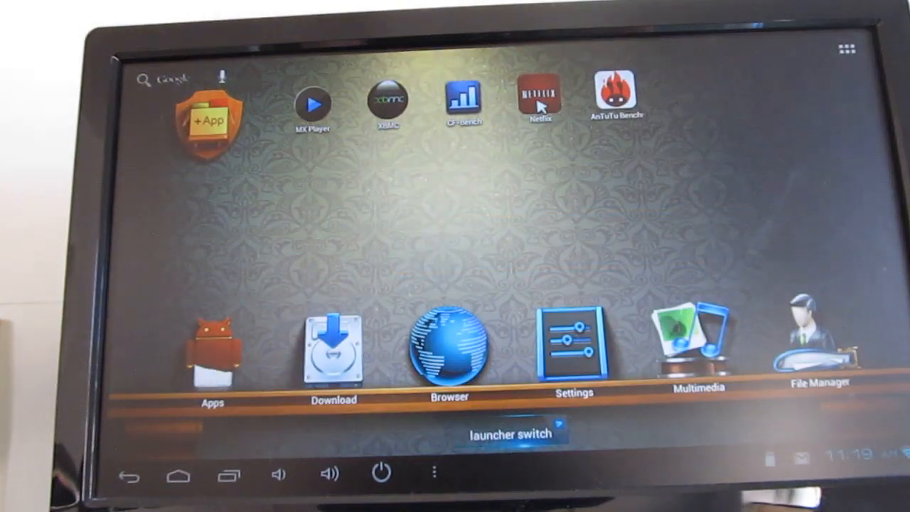
Step: Launch Netflix, scroll the rows, and open MI-5's Season 1 episode list from Top 10
{"action": "left_click", "coordinate": [539, 99]}
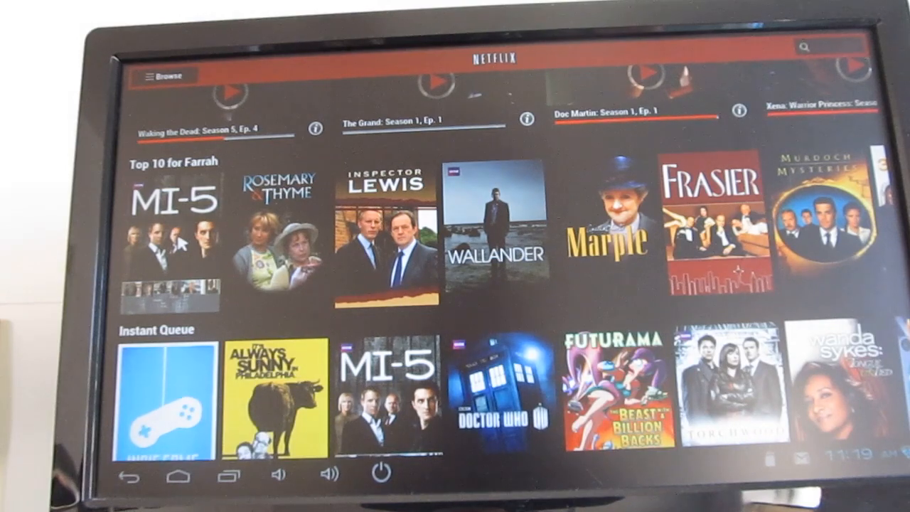
{"action": "mouse_move", "coordinate": [434, 180]}
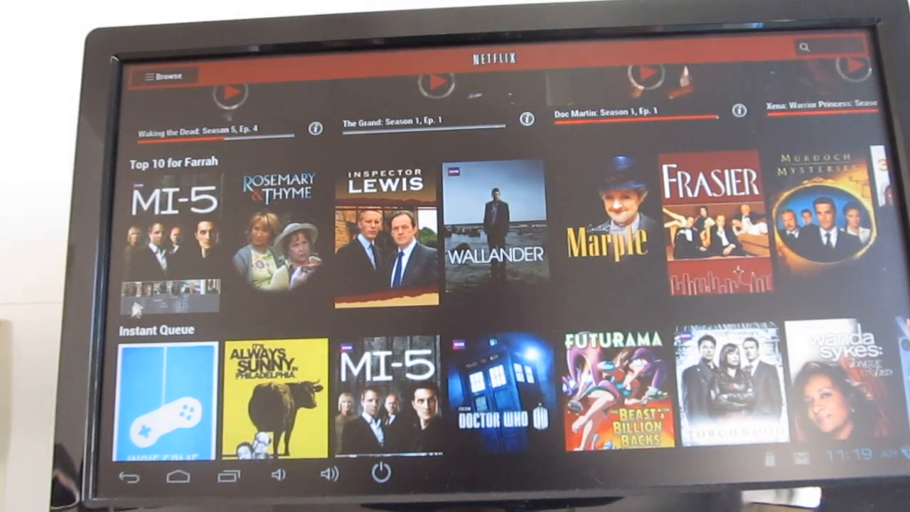
{"action": "scroll", "scroll_direction": "up", "scroll_amount": 3}
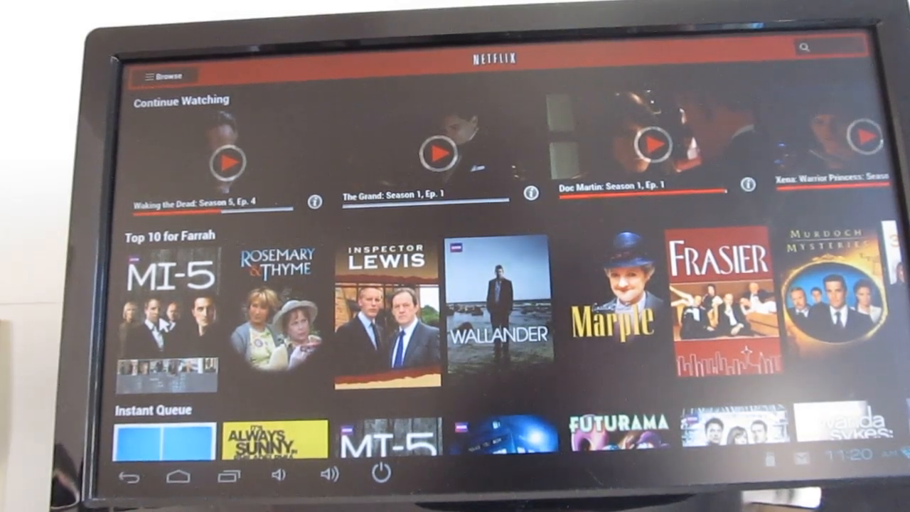
{"action": "mouse_move", "coordinate": [327, 298]}
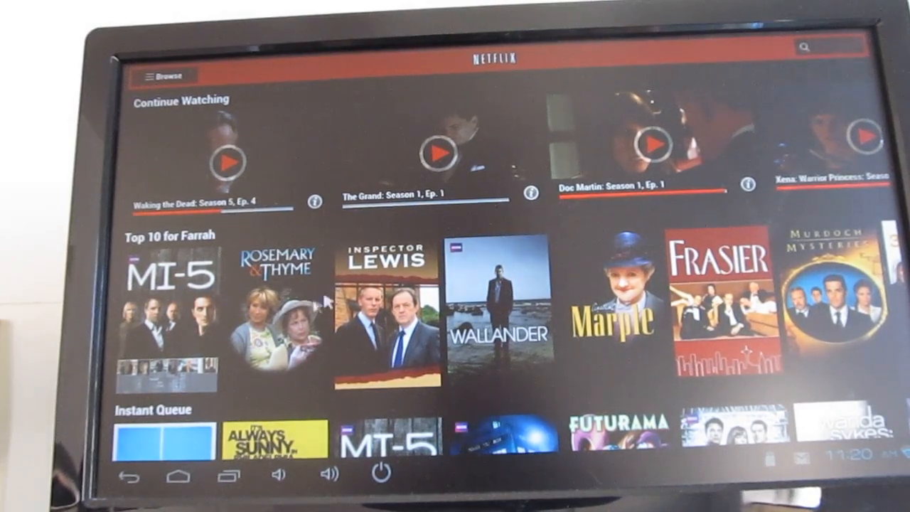
{"action": "mouse_move", "coordinate": [540, 249]}
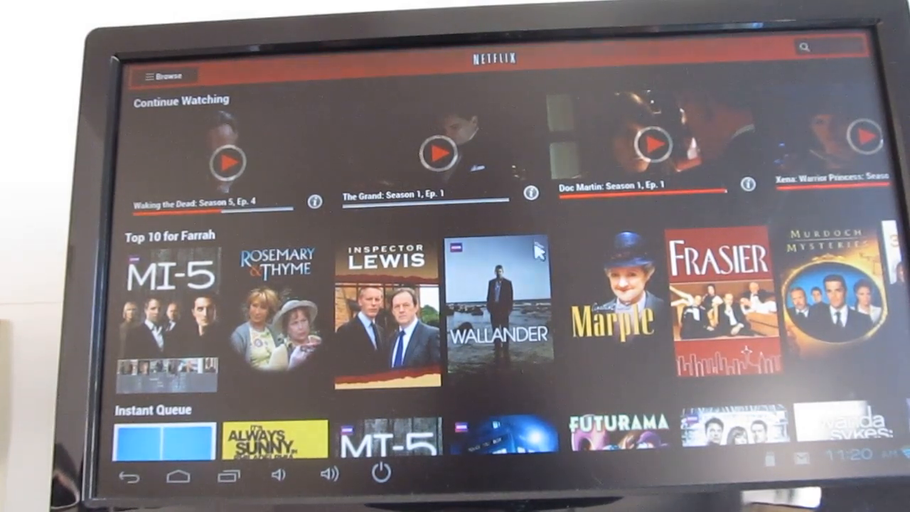
{"action": "mouse_move", "coordinate": [181, 334]}
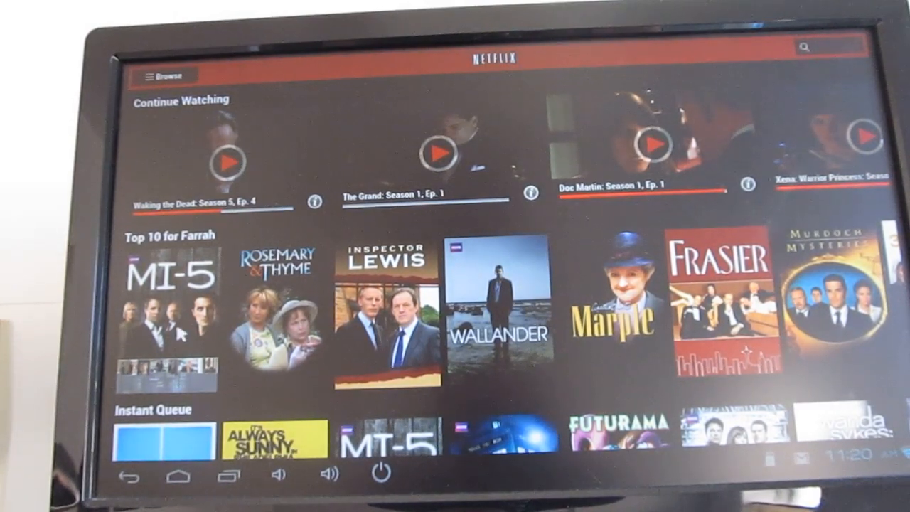
{"action": "left_click", "coordinate": [164, 312]}
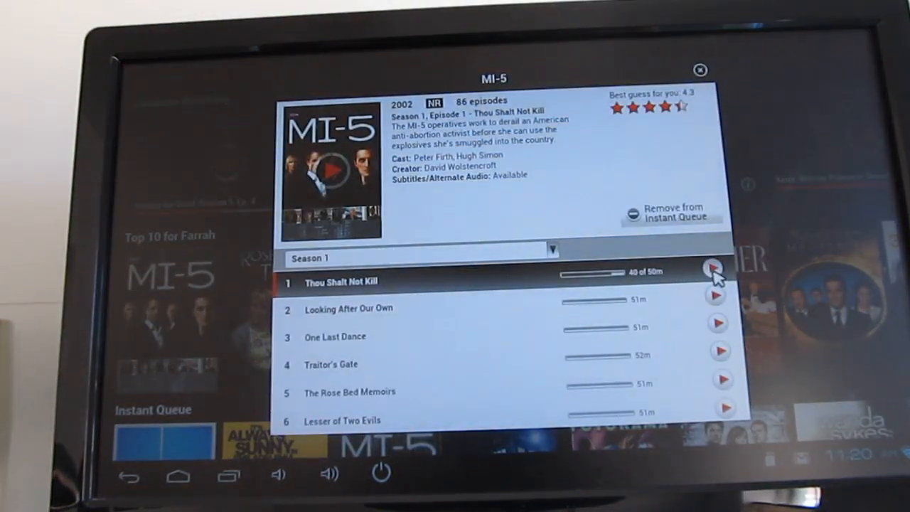
Step: Tap play on MI-5 episode 1, then exit Netflix to the launcher
{"action": "left_click", "coordinate": [714, 268]}
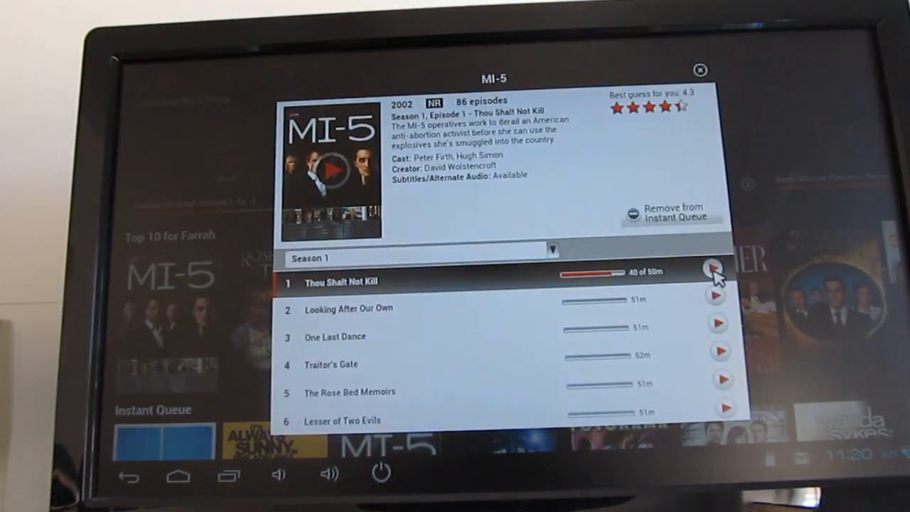
{"action": "left_click", "coordinate": [715, 272]}
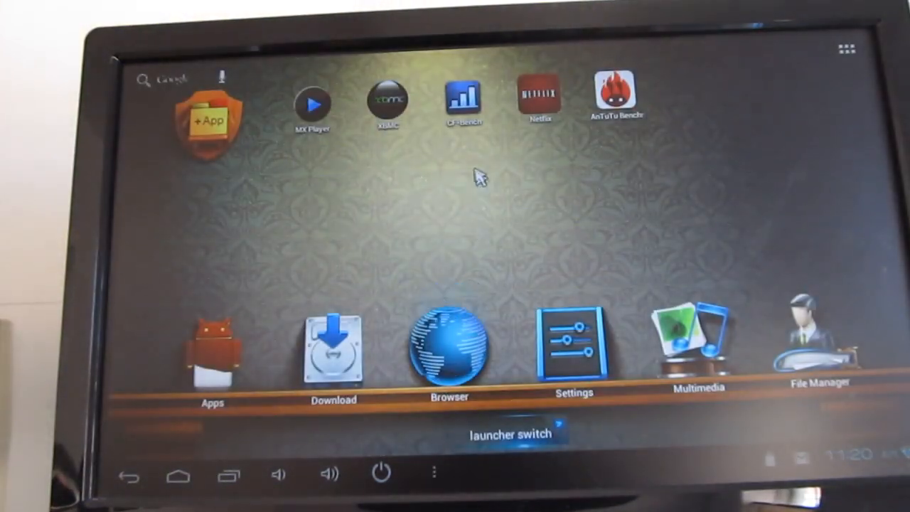
Step: Launch XBMC and keep the broken Last.fm add-on enabled at the prompt
{"action": "left_click", "coordinate": [387, 103]}
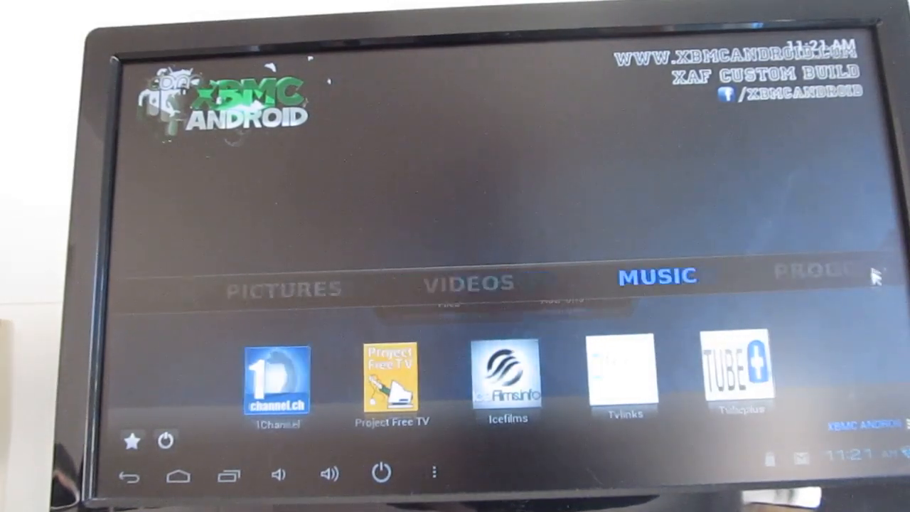
{"action": "scroll", "scroll_direction": "left", "scroll_amount": 3}
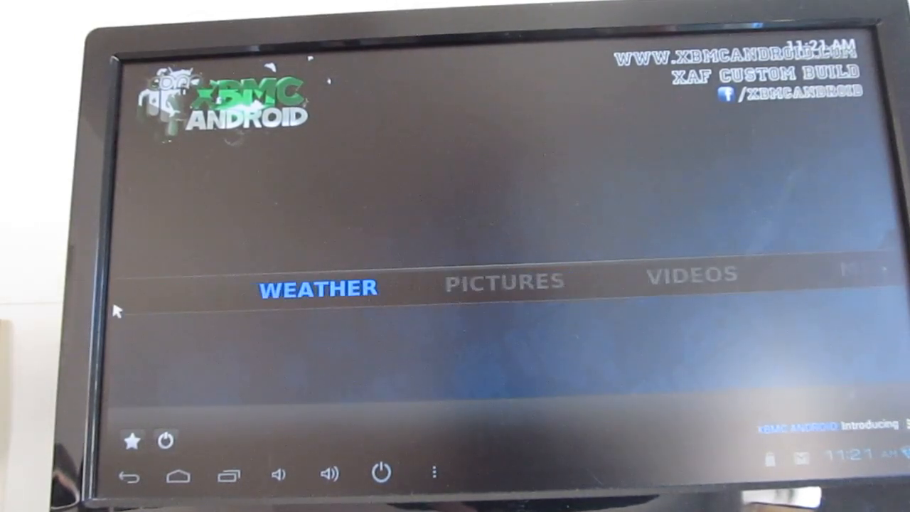
{"action": "left_click", "coordinate": [503, 283]}
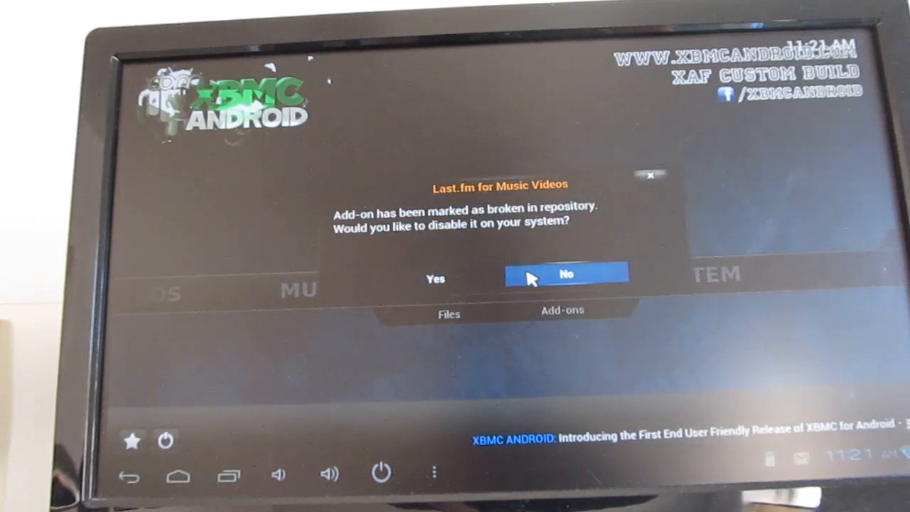
{"action": "left_click", "coordinate": [566, 273]}
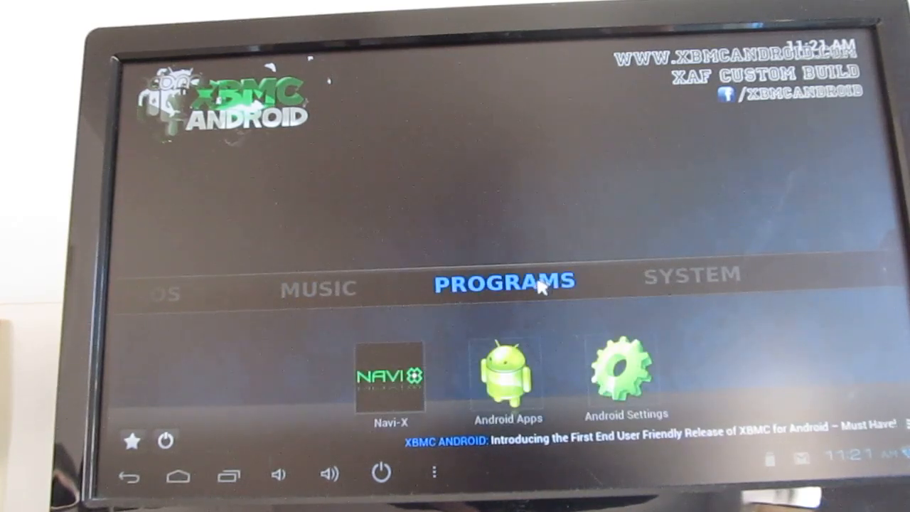
Step: Open the TED Talks add-on from the Videos add-ons list
{"action": "left_click", "coordinate": [319, 288]}
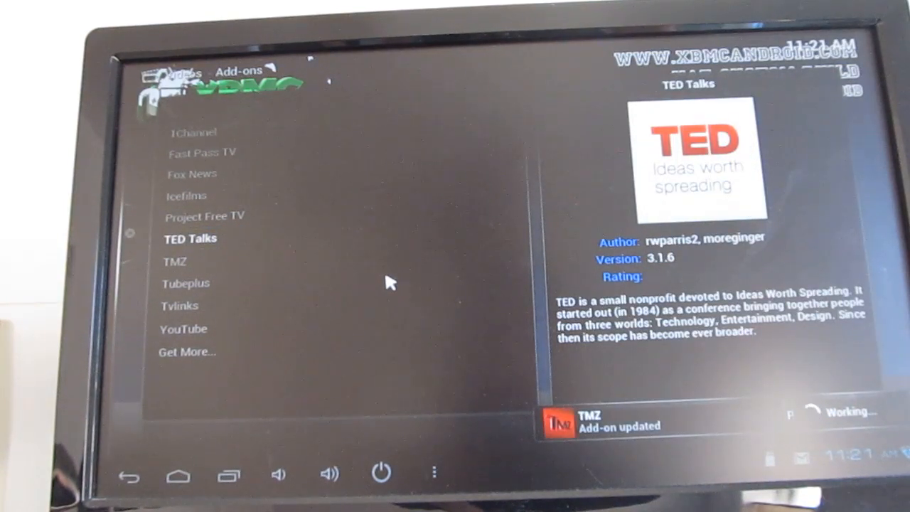
{"action": "left_click", "coordinate": [189, 238]}
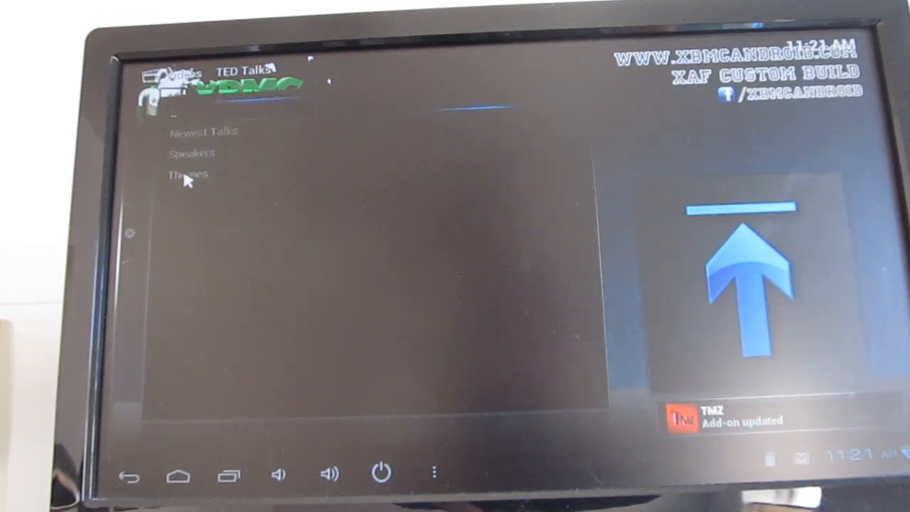
{"action": "mouse_move", "coordinate": [366, 180]}
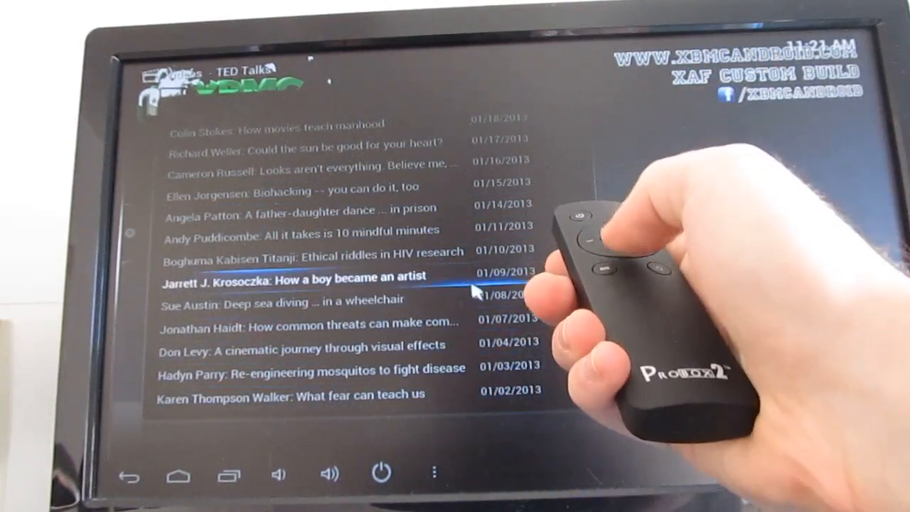
Step: Scroll down through the Newest Talks list in TED Talks
{"action": "scroll", "scroll_direction": "down", "scroll_amount": 3}
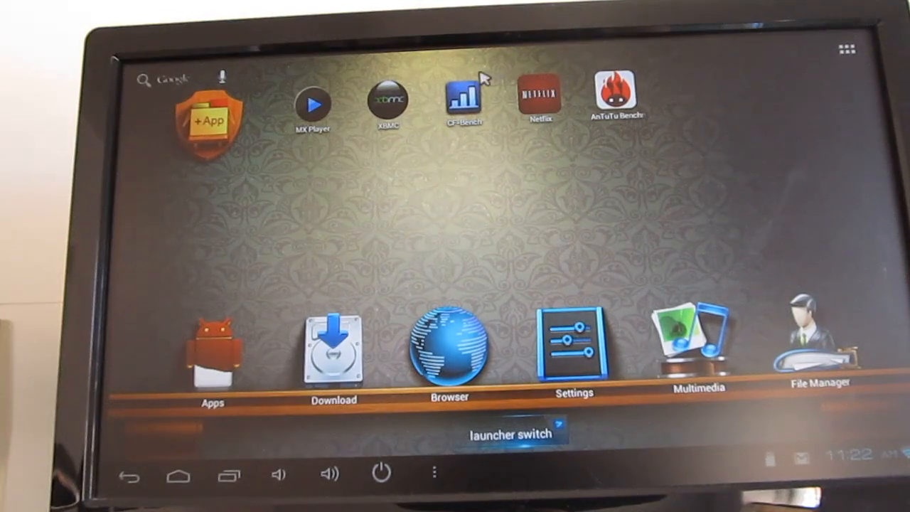
{"action": "mouse_move", "coordinate": [477, 309]}
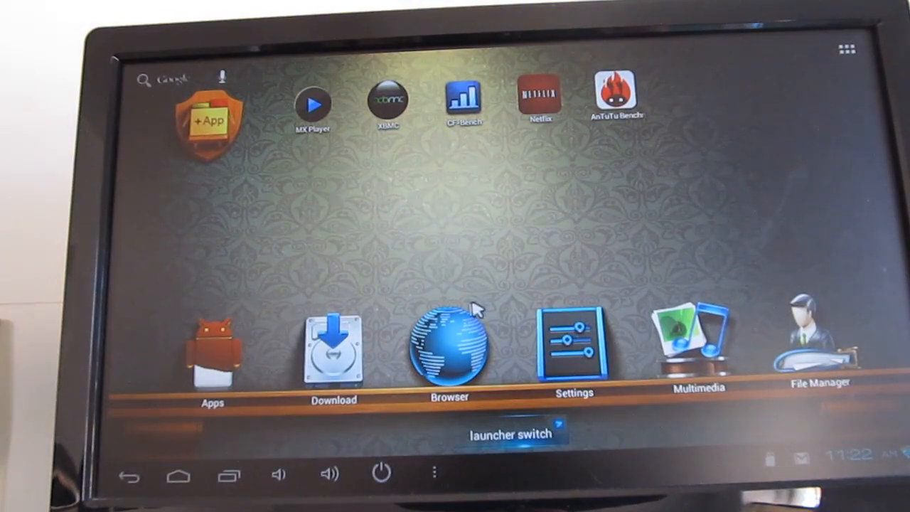
Step: Launch Browser and scroll down liliputing.com's latest articles
{"action": "left_click", "coordinate": [444, 348]}
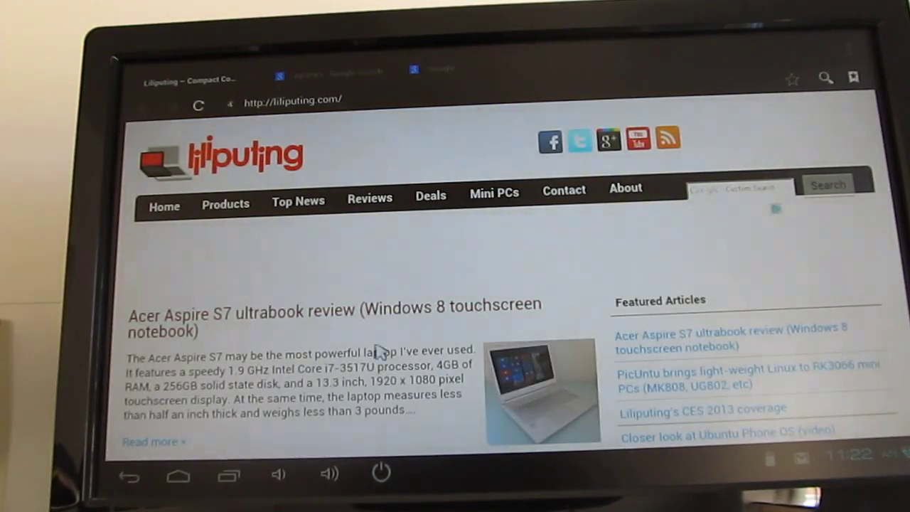
{"action": "scroll", "scroll_direction": "down", "scroll_amount": 3}
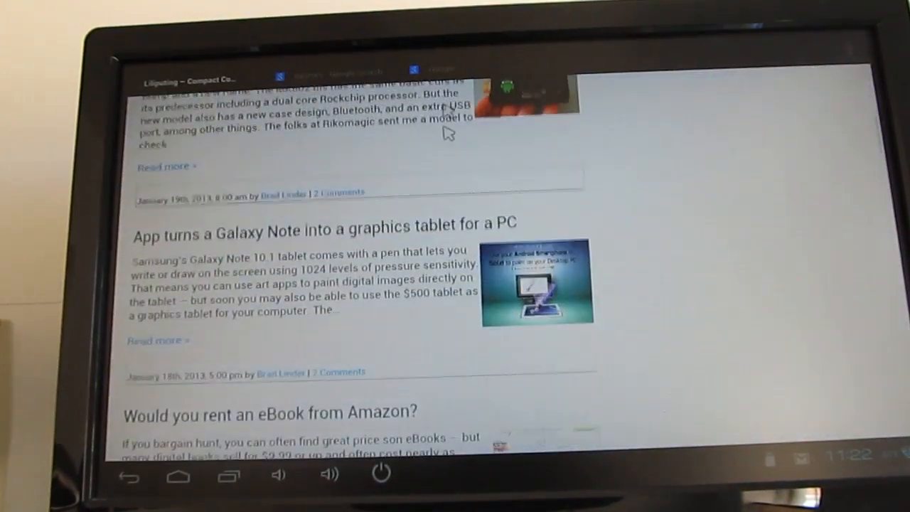